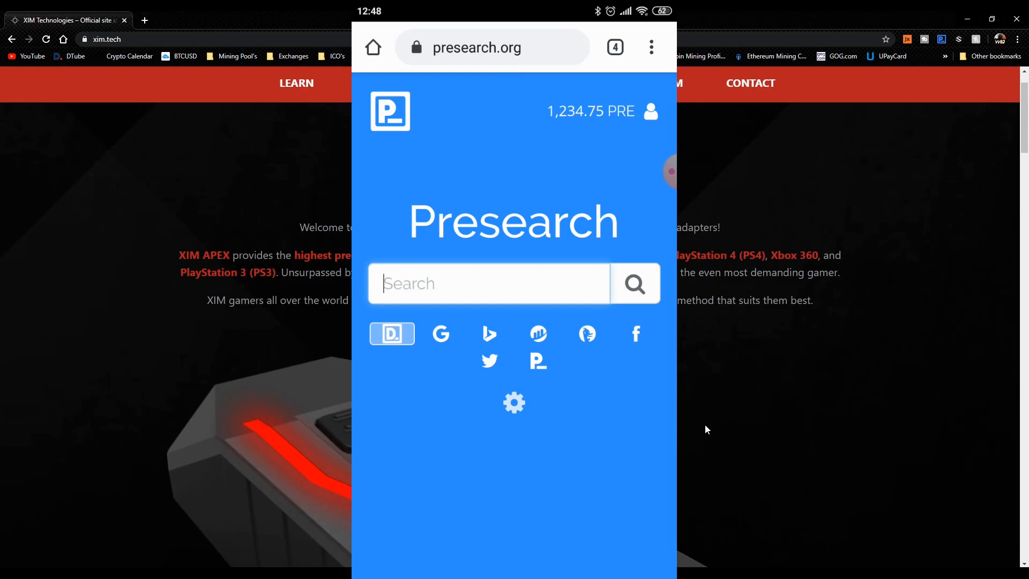
# Step: Search "xim tech" on Presearch and open the official XIM Technologies site
pyautogui.click(489, 283)
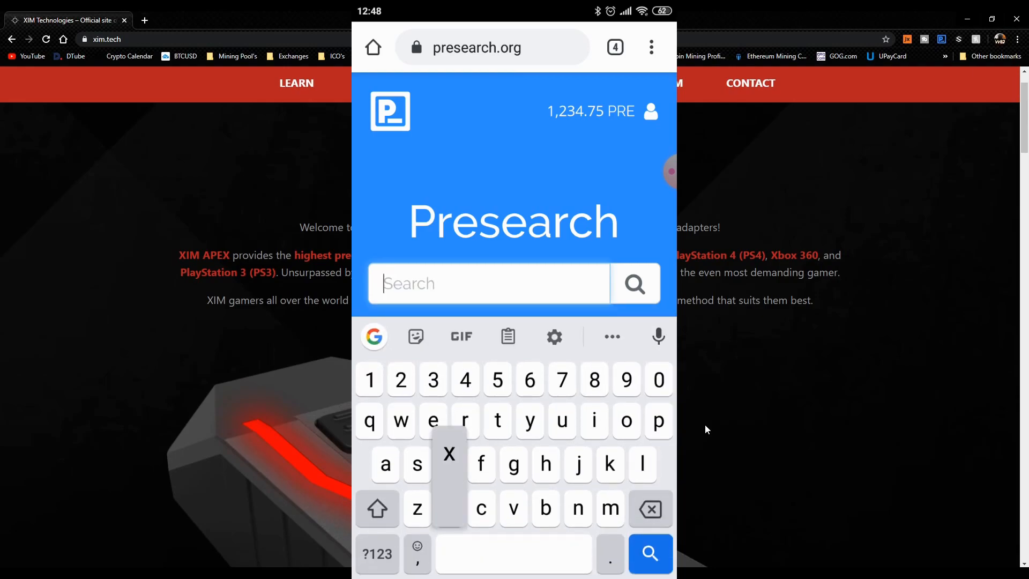
pyautogui.write('xim tech')
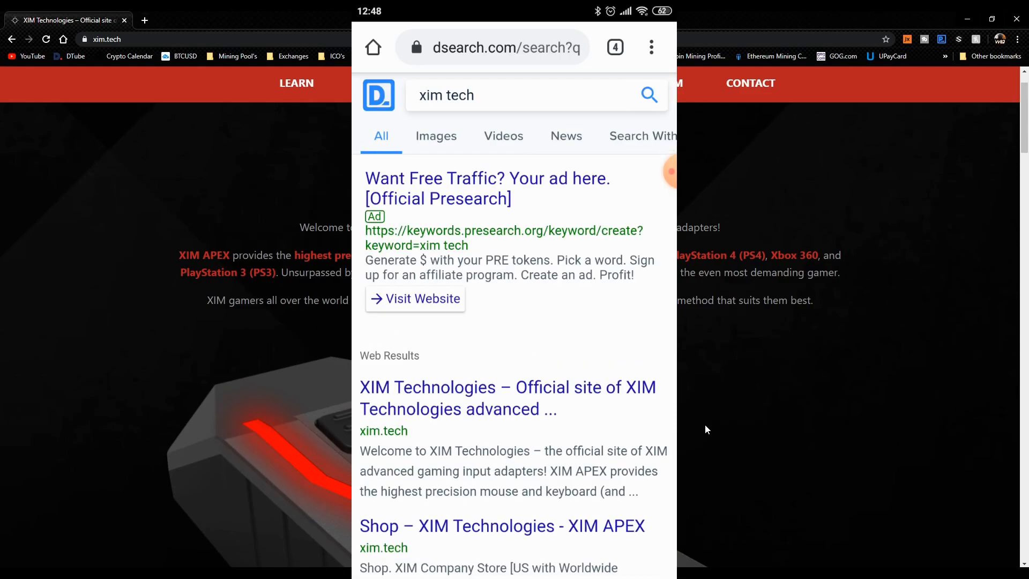
pyautogui.click(507, 387)
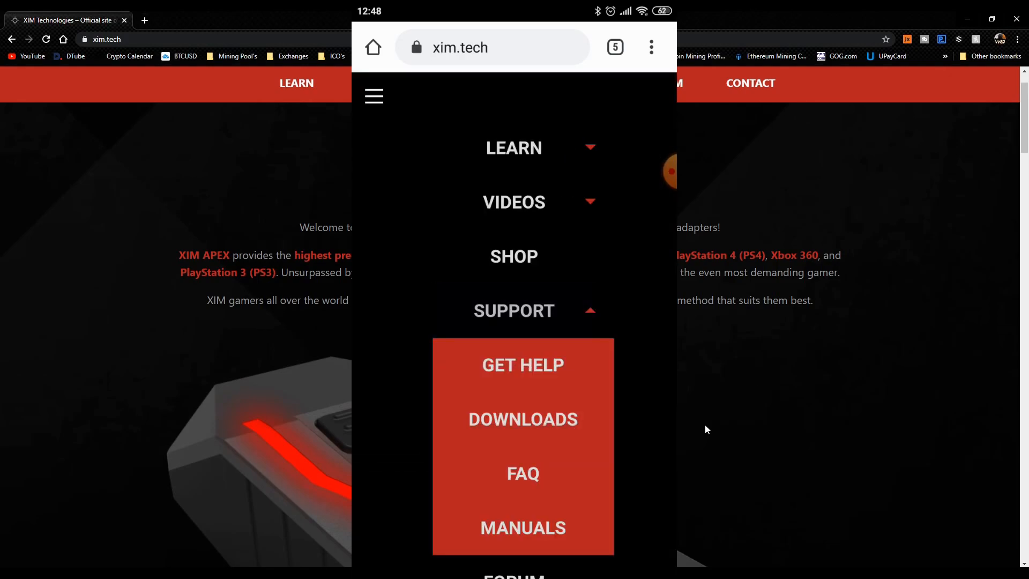
# Step: Navigate Support > Downloads > XIM APEX Downloads to the latest firmware post's Manager listing
pyautogui.click(522, 419)
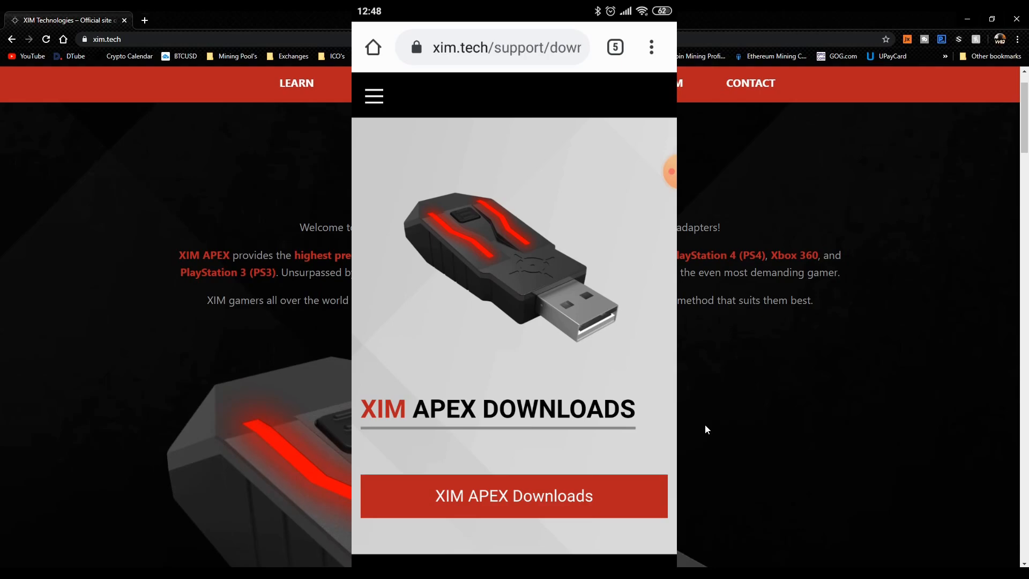
pyautogui.click(513, 495)
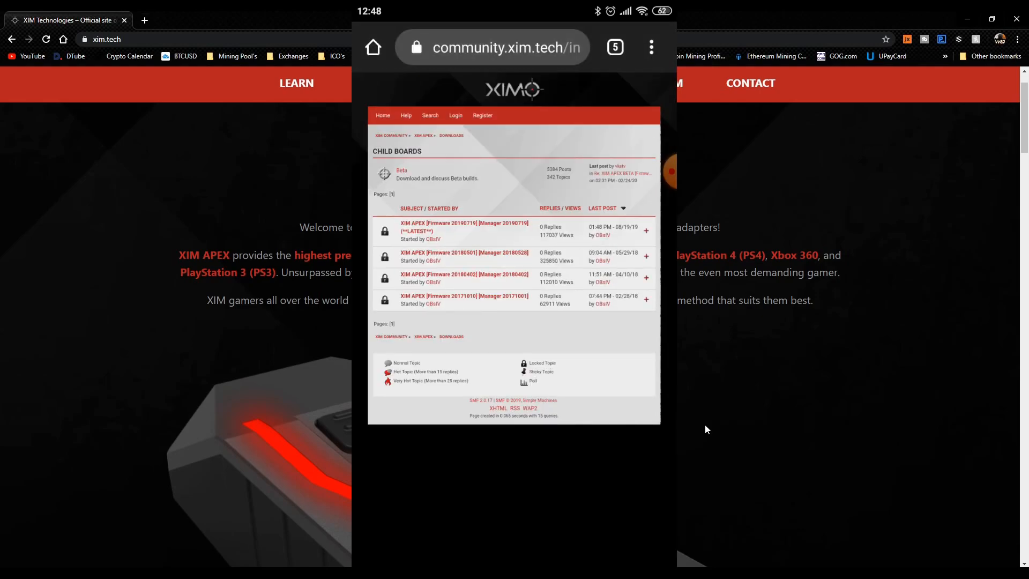
pyautogui.click(464, 231)
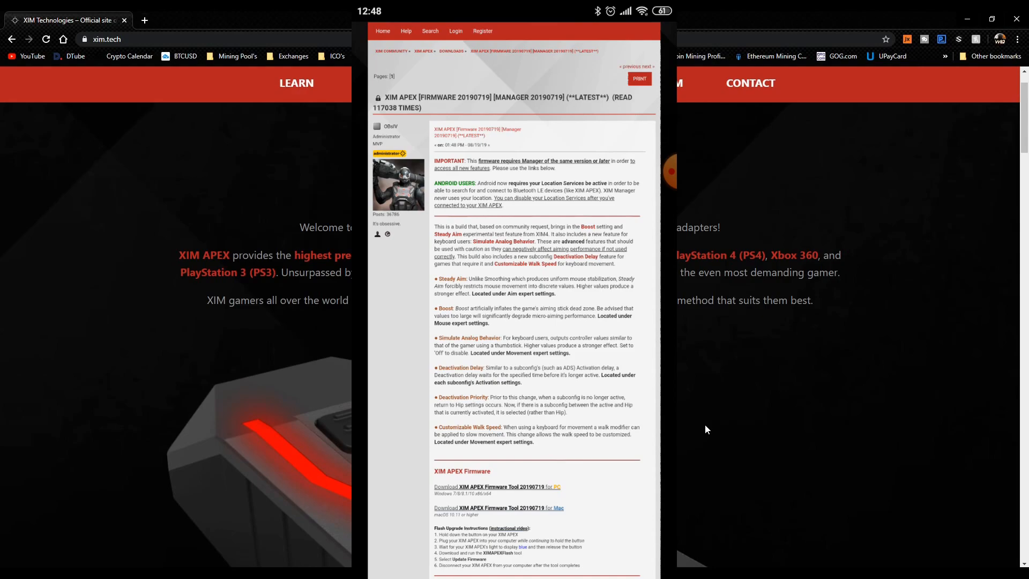
pyautogui.scroll(-3)
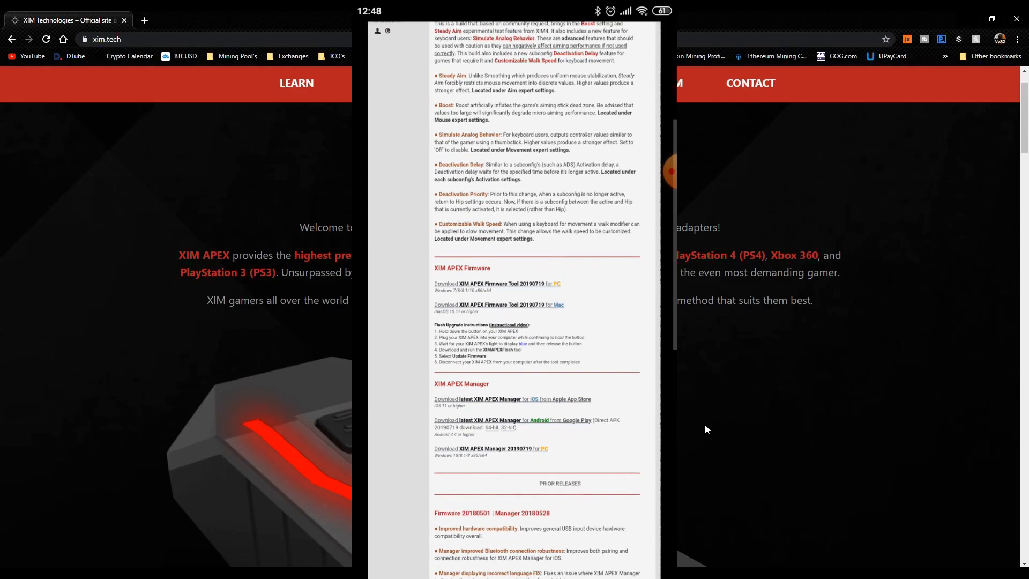
pyautogui.scroll(-3)
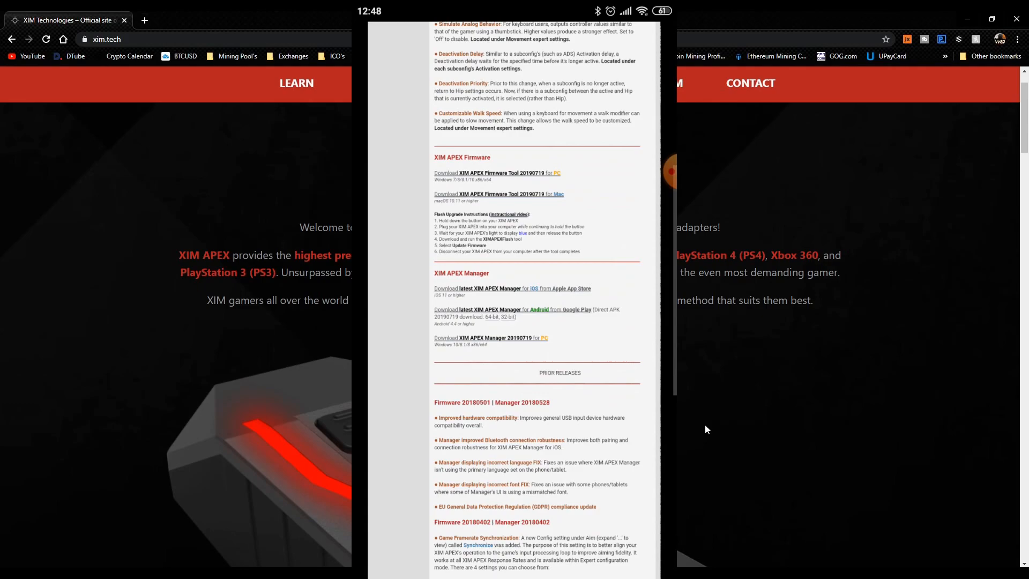
pyautogui.scroll(-3)
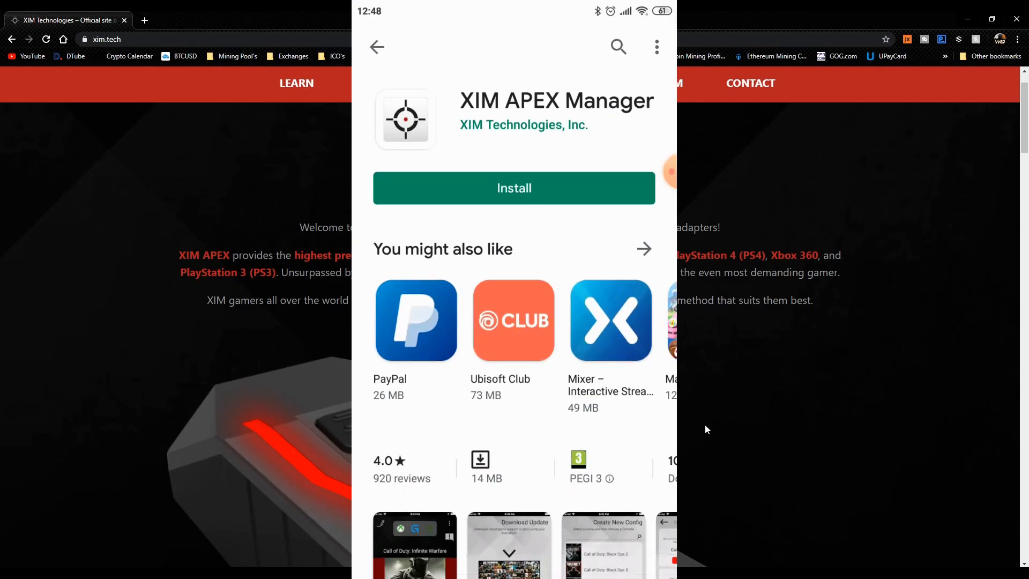
# Step: Install XIM APEX Manager from its Google Play page and launch it
pyautogui.scroll(3)
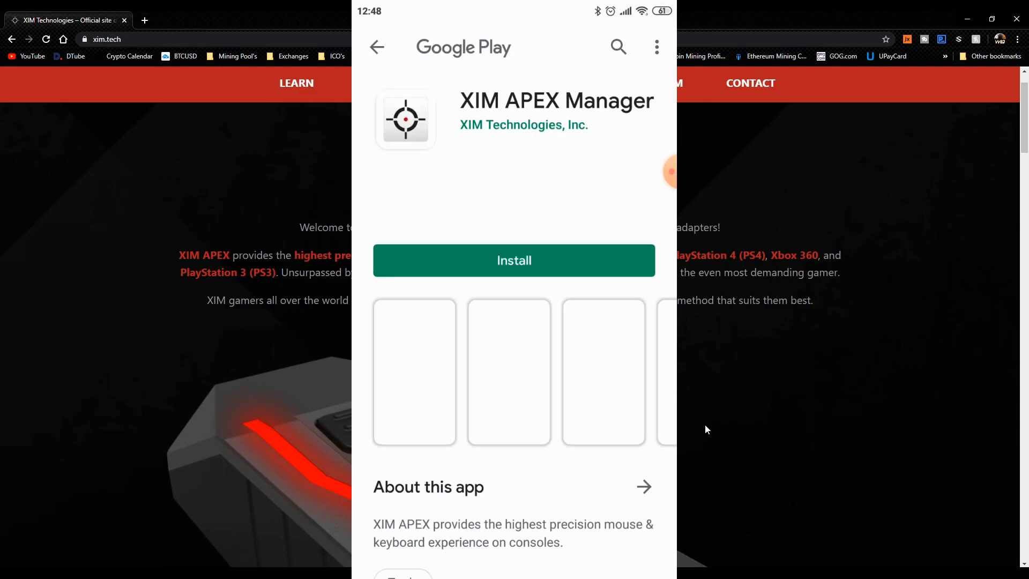
pyautogui.click(513, 260)
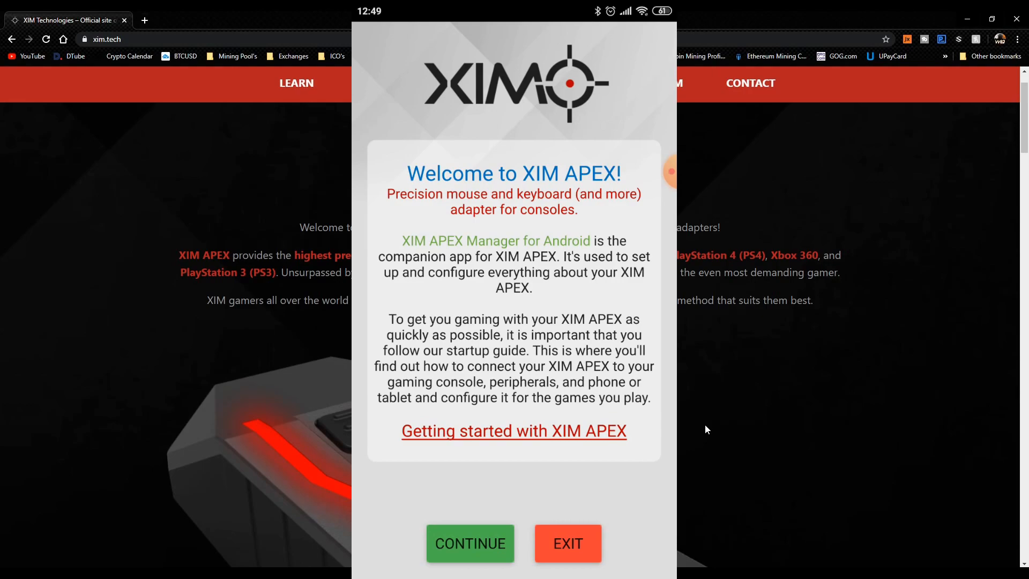
# Step: Continue past the welcome message and accept the scrolled license agreement
pyautogui.click(469, 544)
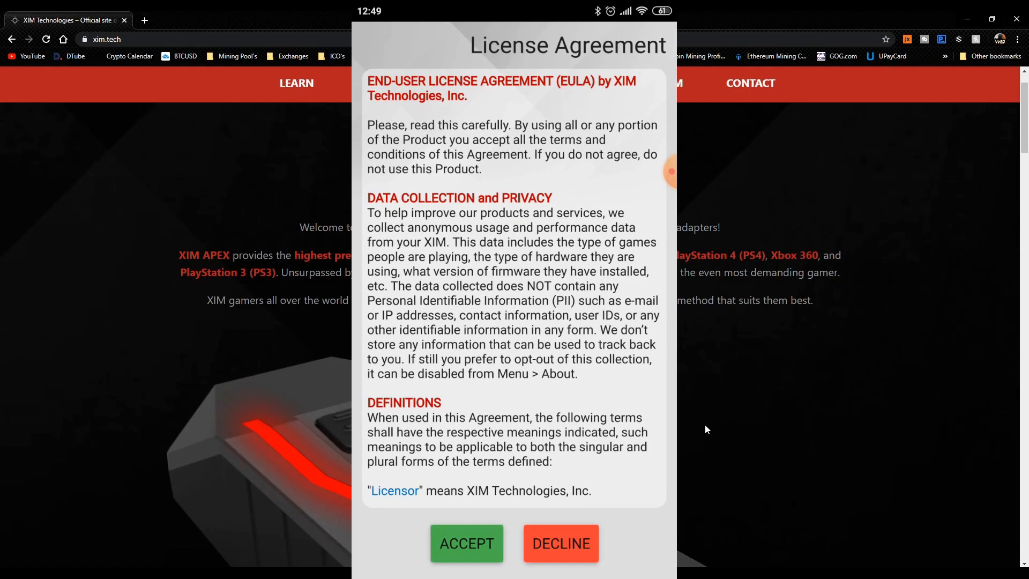
pyautogui.scroll(-3)
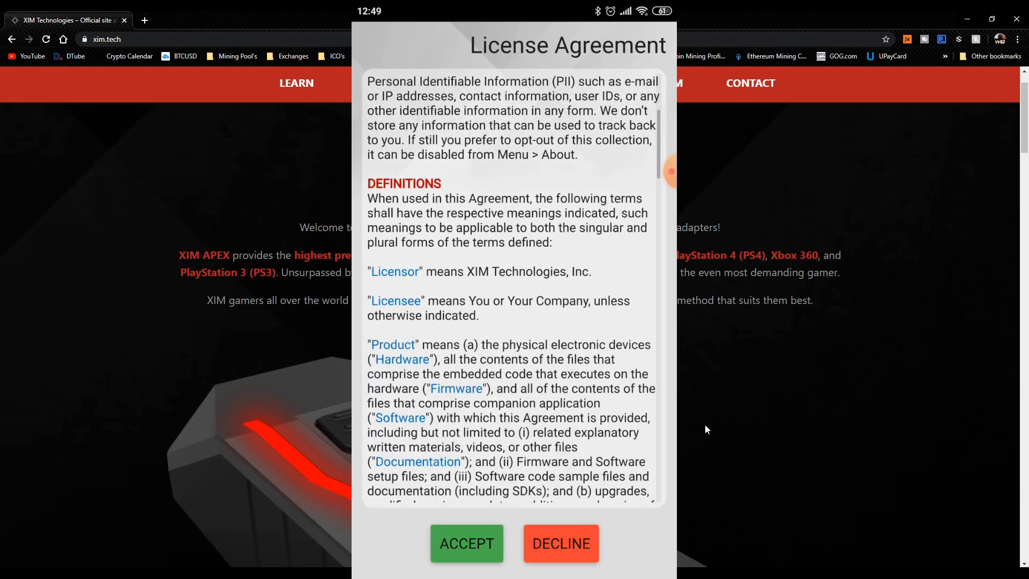
pyautogui.scroll(-3)
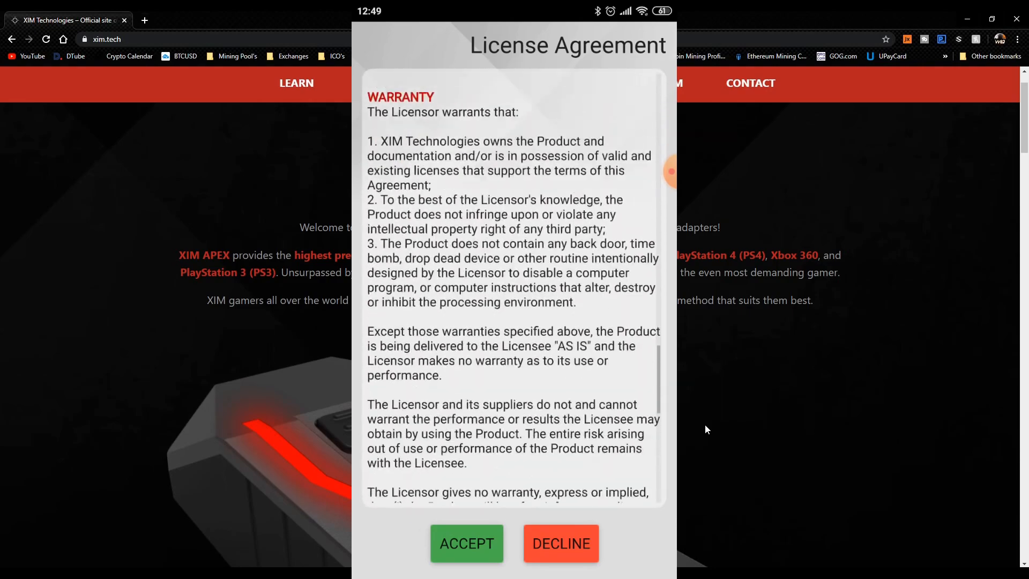
pyautogui.click(466, 543)
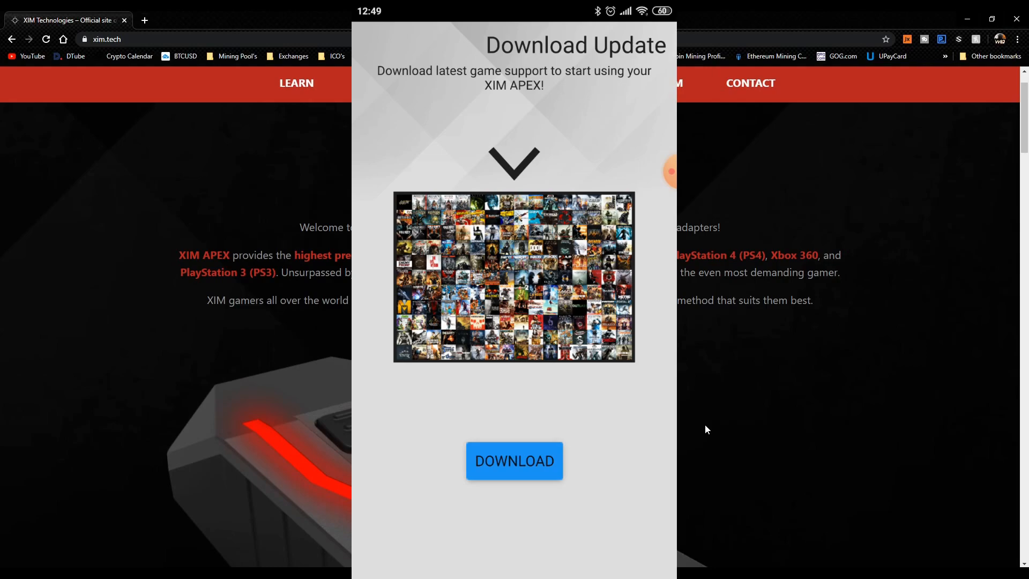
# Step: Download the latest game support update and wait for Download Complete
pyautogui.click(513, 461)
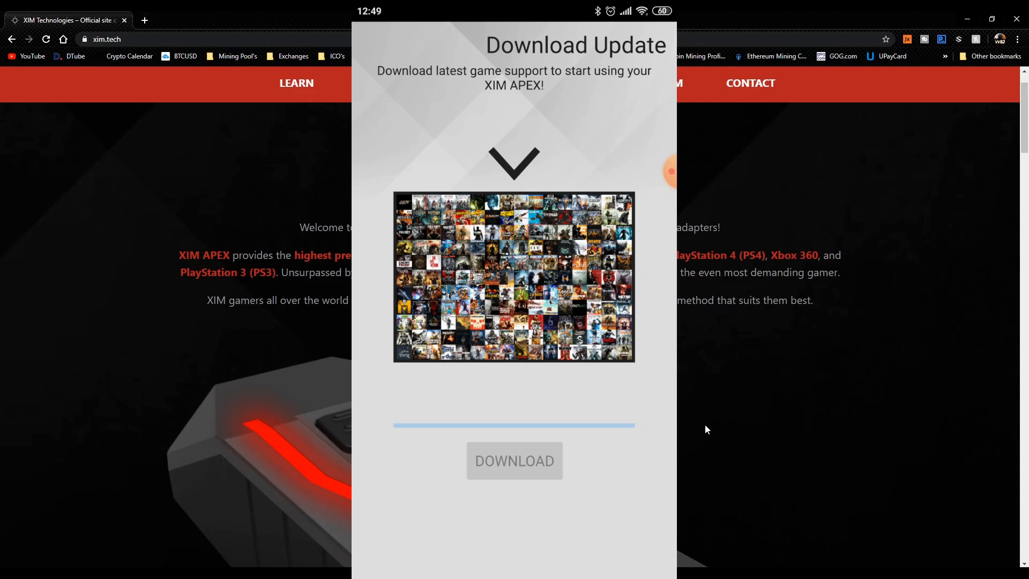
pyautogui.click(513, 461)
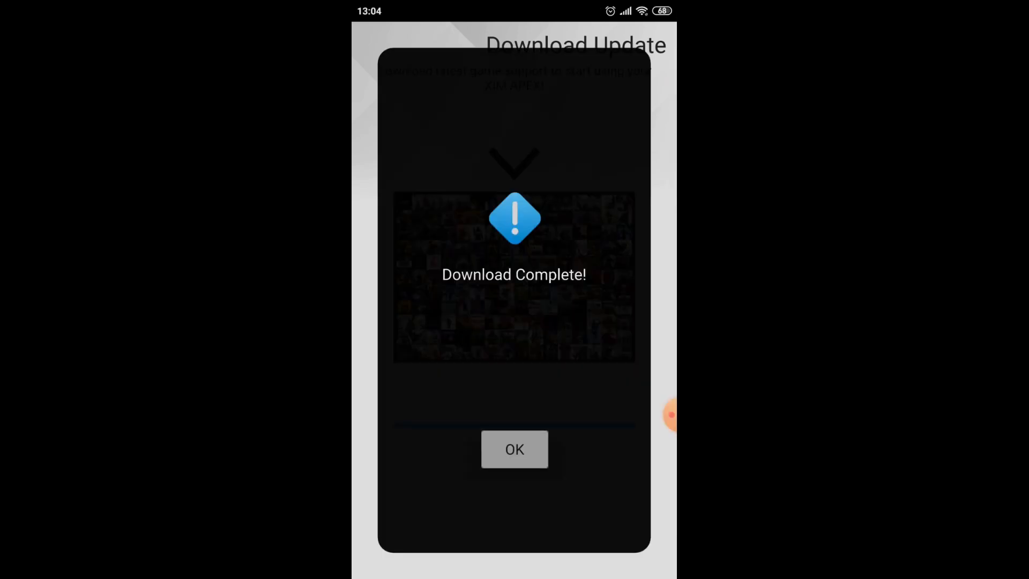
# Step: Acknowledge Download Complete and allow location access so connection to the XIM APEX begins
pyautogui.click(514, 449)
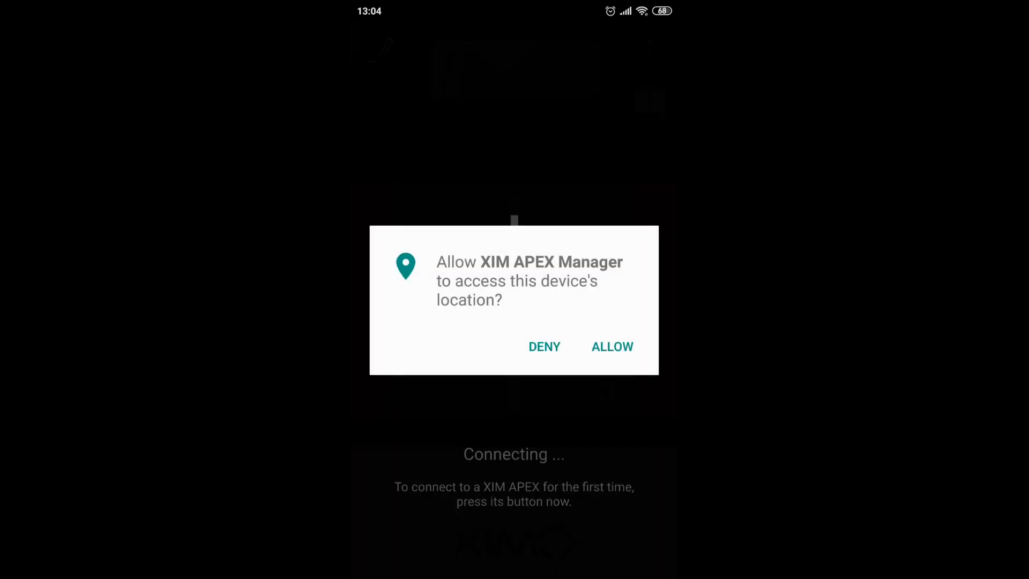
pyautogui.click(610, 346)
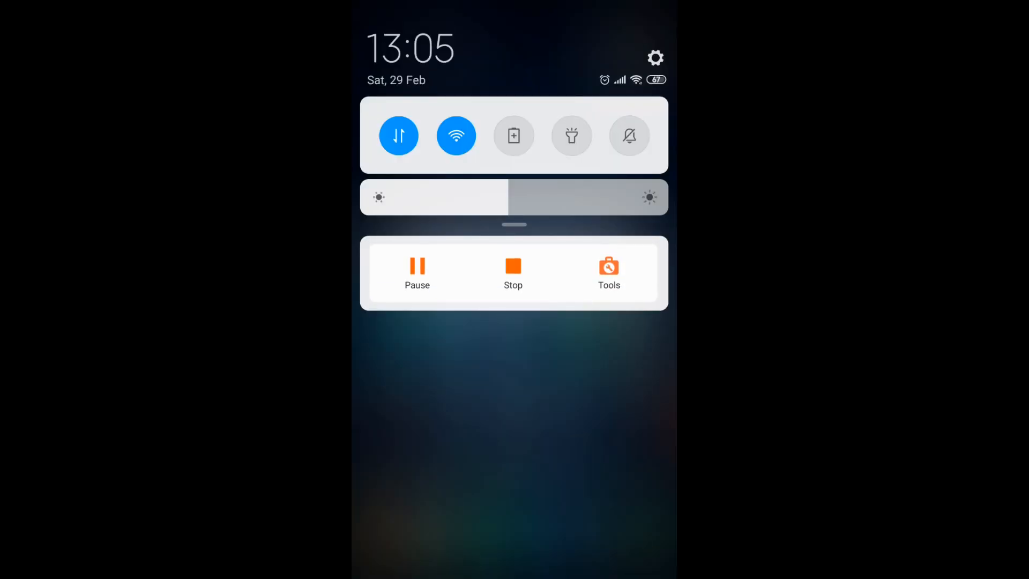
# Step: Pull down quick settings, confirm Bluetooth is on, and return to the home screen
pyautogui.scroll(-3)
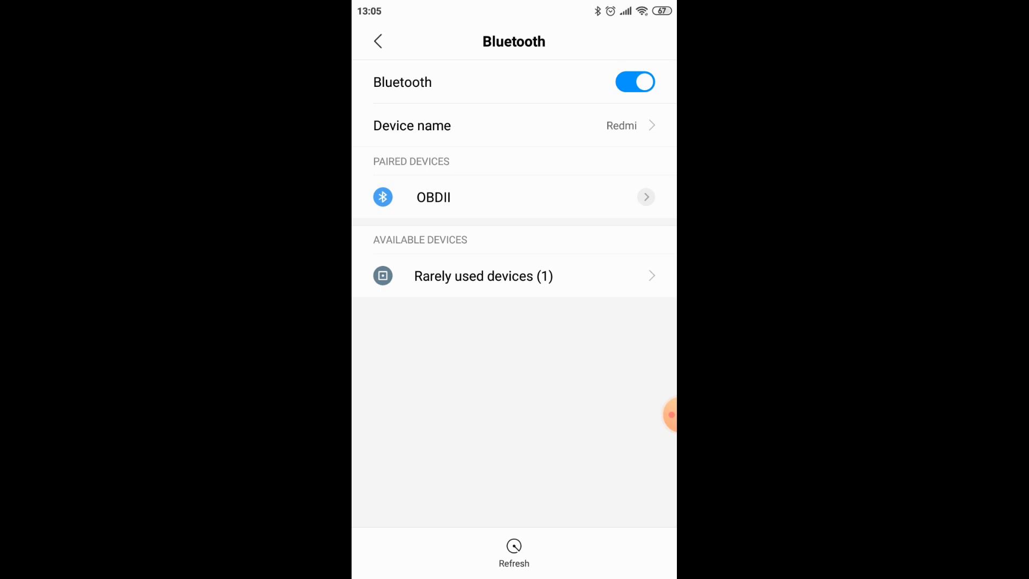
pyautogui.click(484, 276)
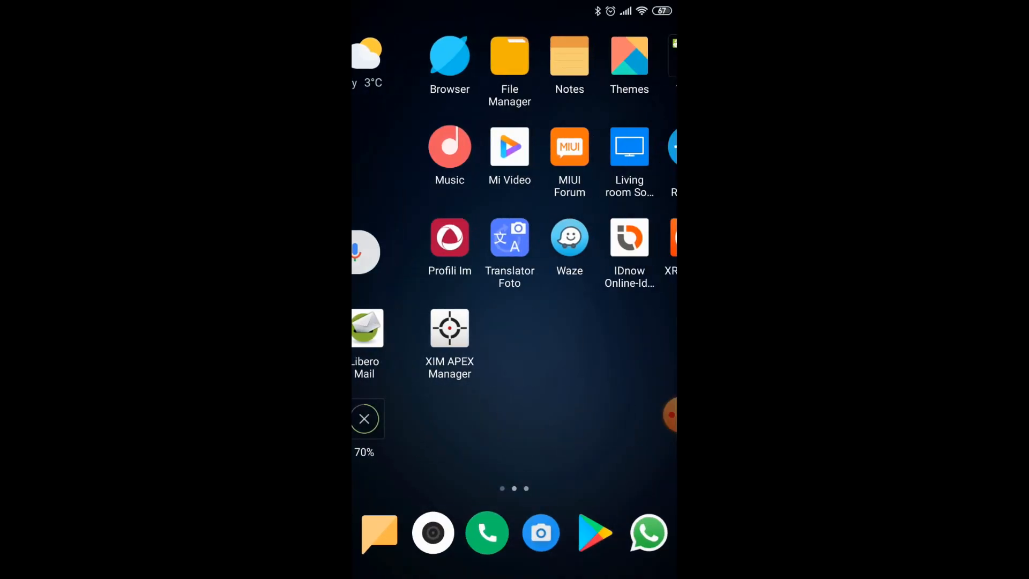
# Step: Launch XIM APEX Manager from the home screen and browse the Create New Config game list
pyautogui.click(449, 329)
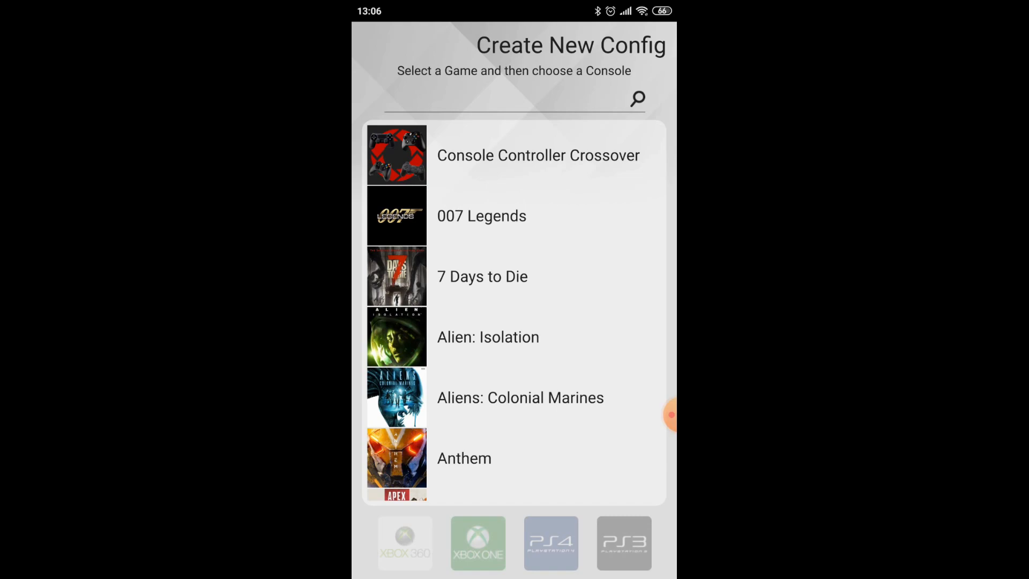
pyautogui.scroll(-3)
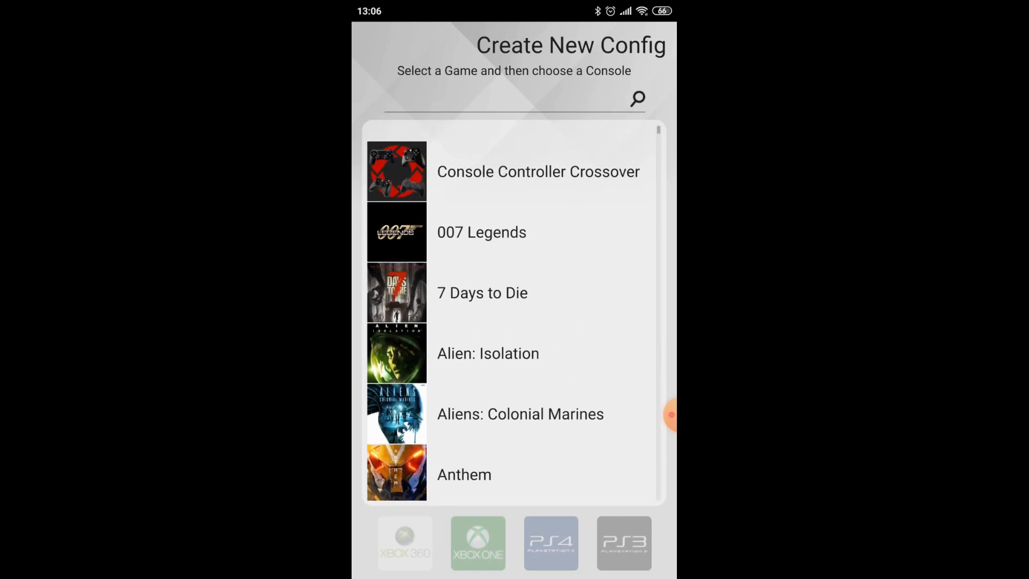
pyautogui.scroll(3)
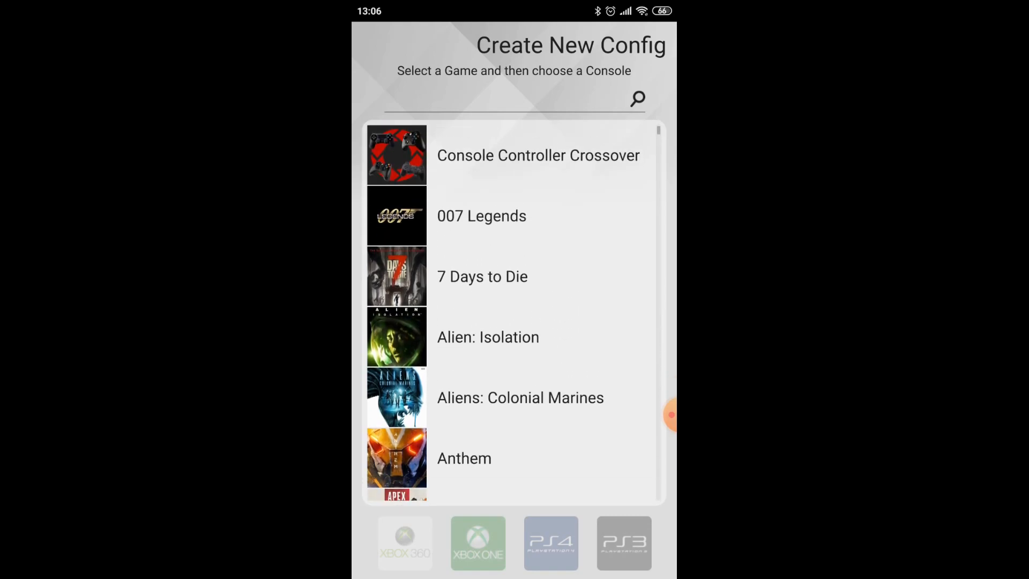